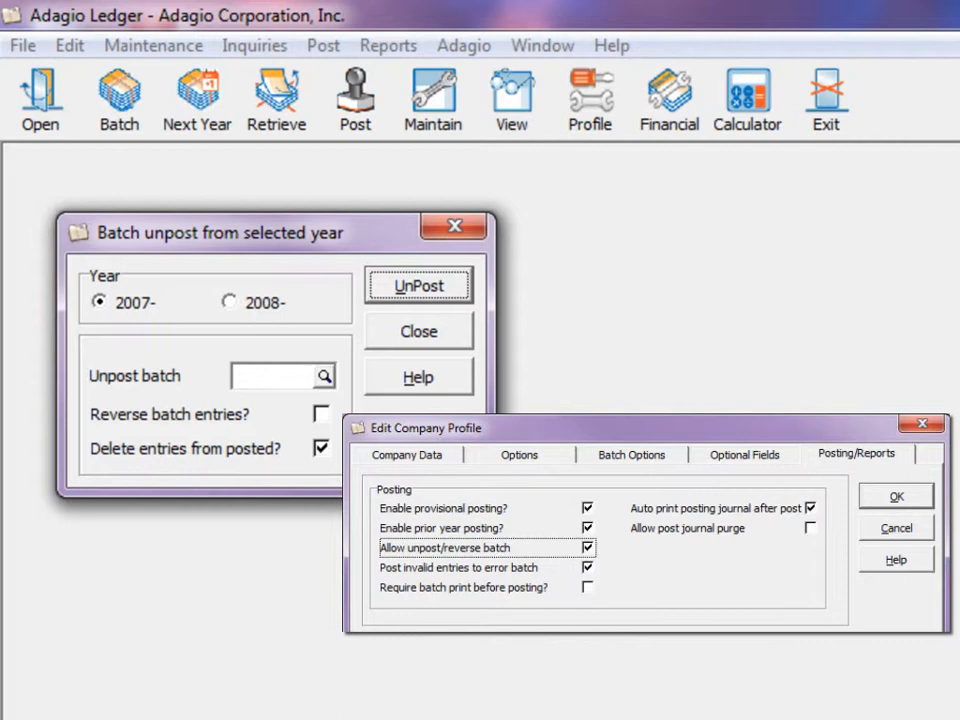
Close the company profile settings, keeping unpost/reverse batch allowed.
click(323, 45)
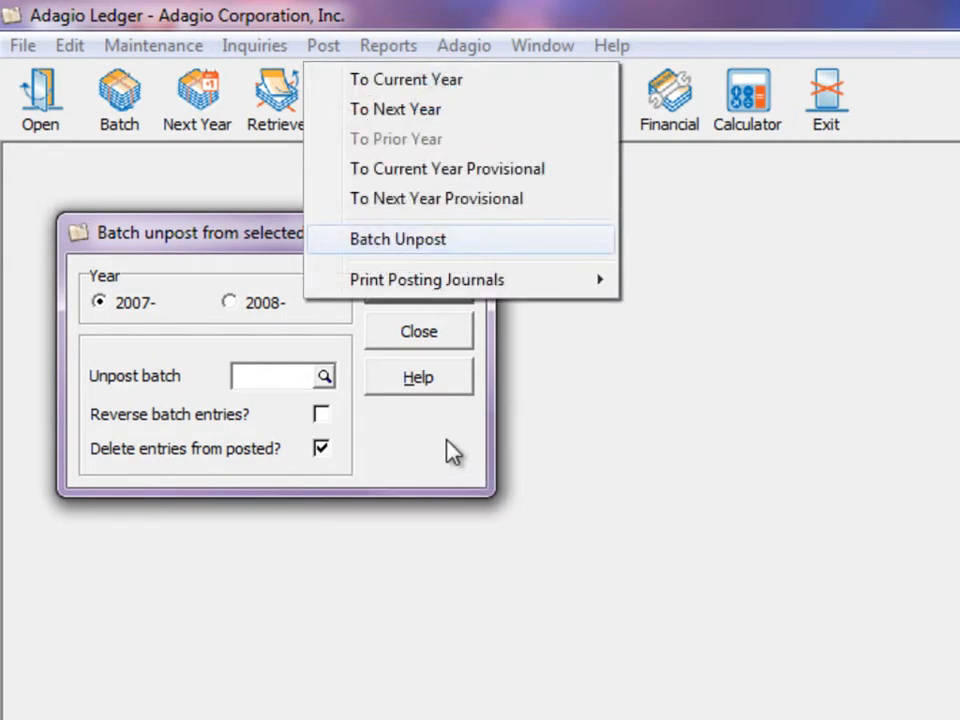
Start Batch Unpost for 2007 and select batch 5 to unpost.
click(397, 239)
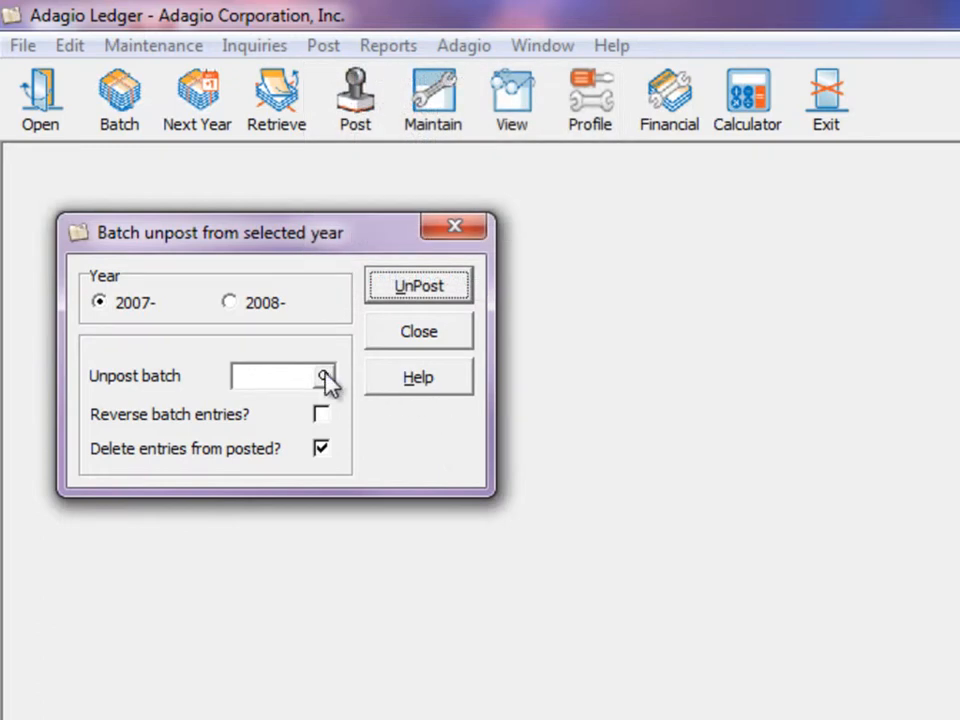
click(322, 376)
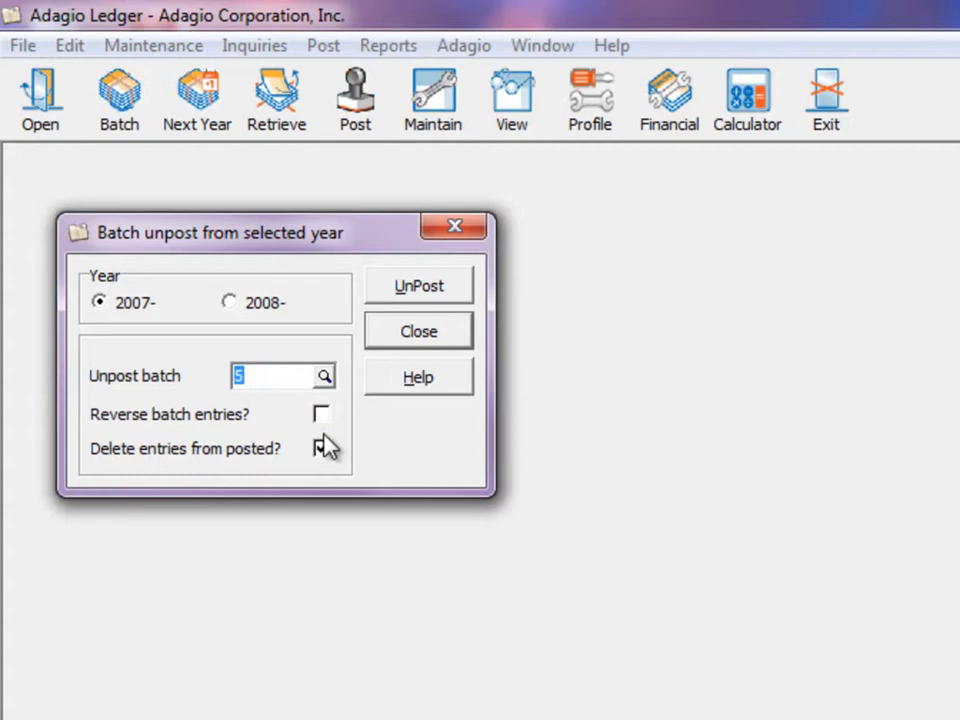
click(321, 448)
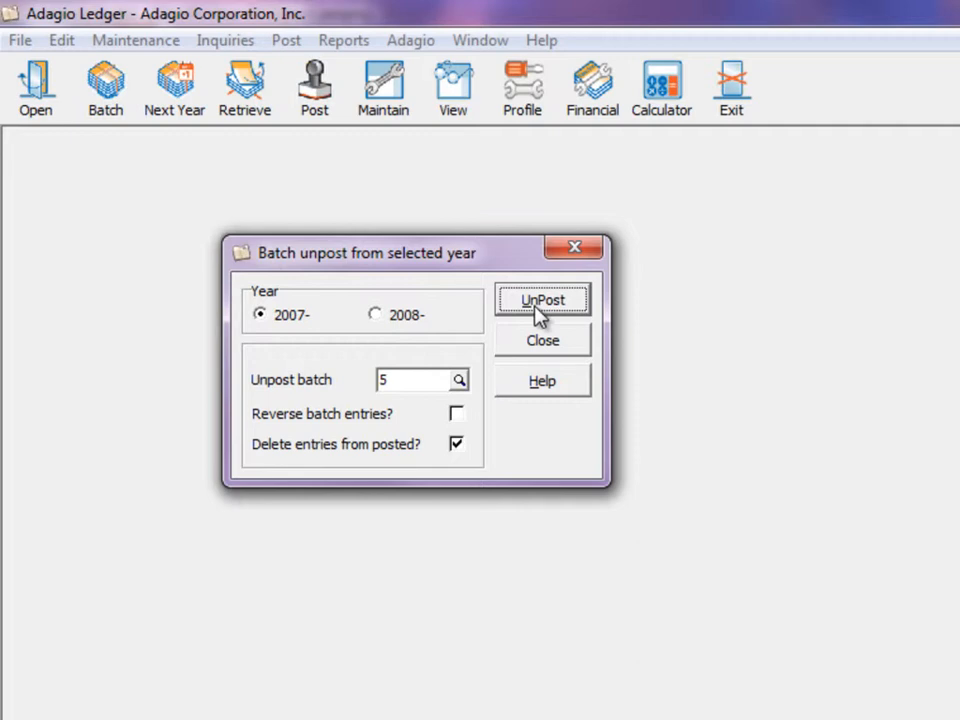
Unpost batch 5 into new batch 750 and confirm the creation message.
click(542, 300)
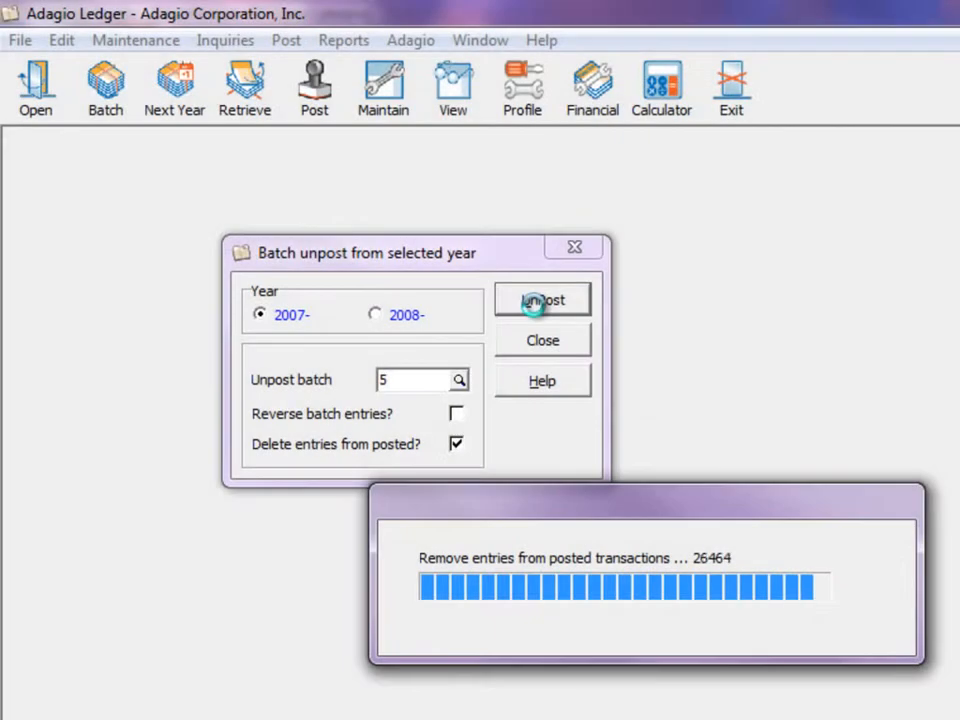
click(542, 299)
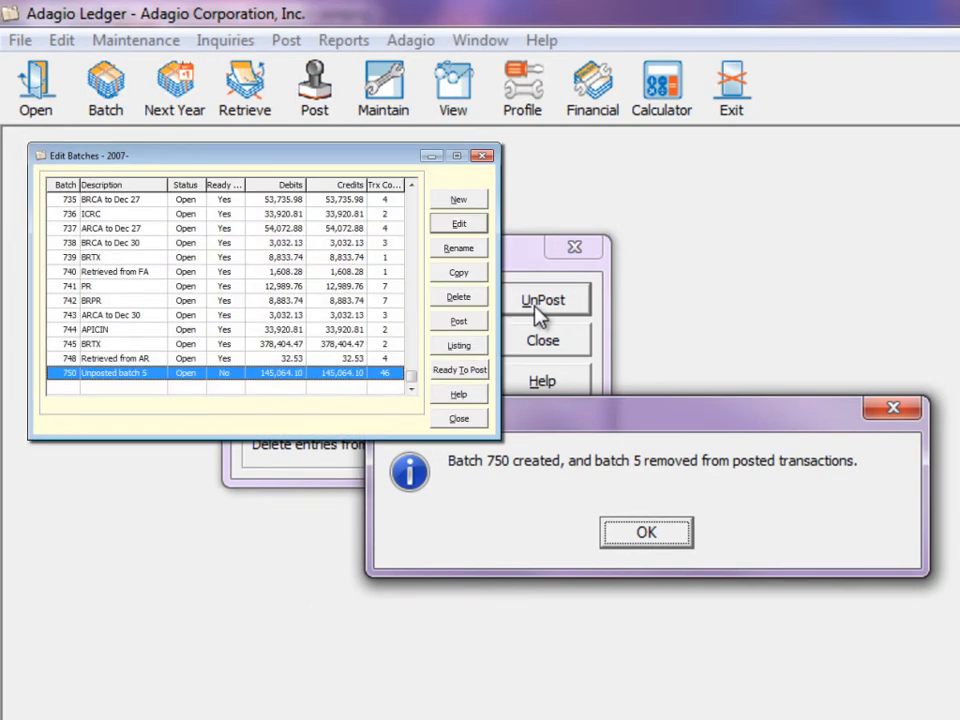
mouse_move(505, 400)
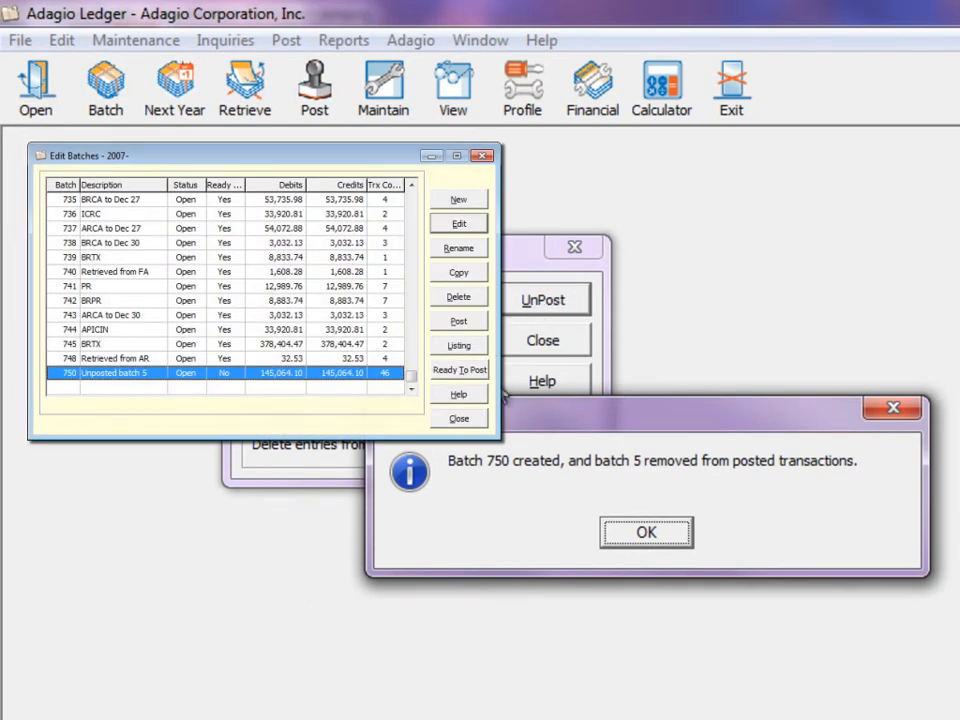
click(645, 531)
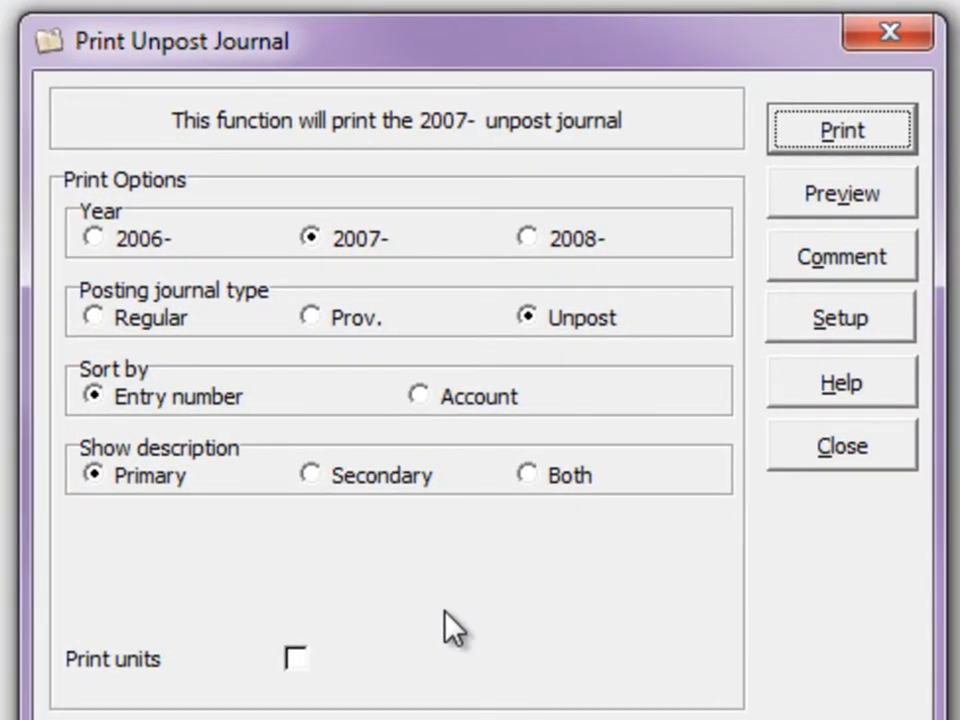